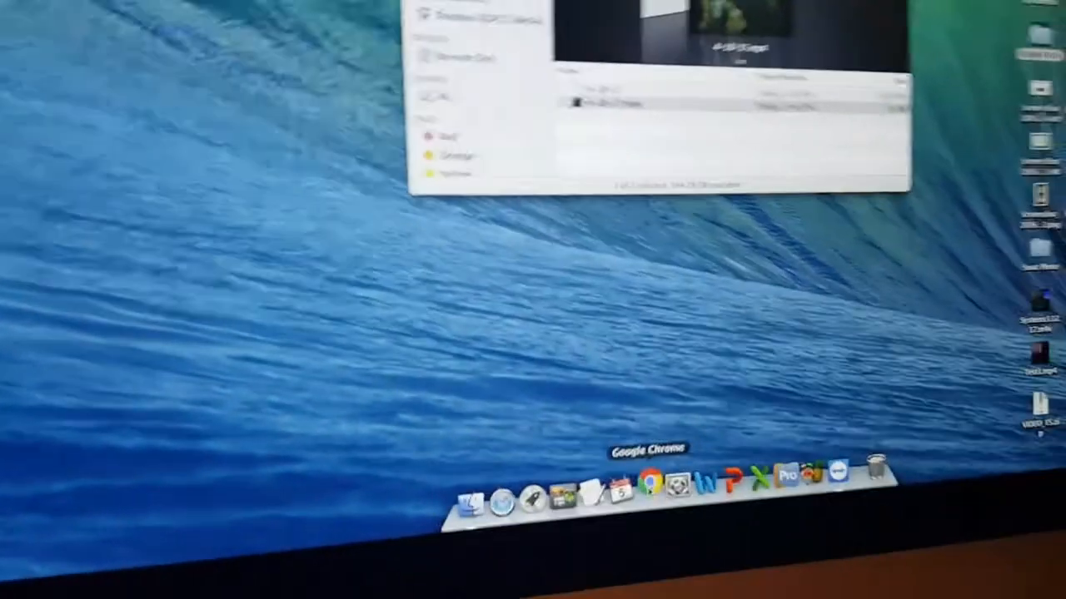
Launch Google Chrome from the Dock so a blank new tab appears.
click(653, 489)
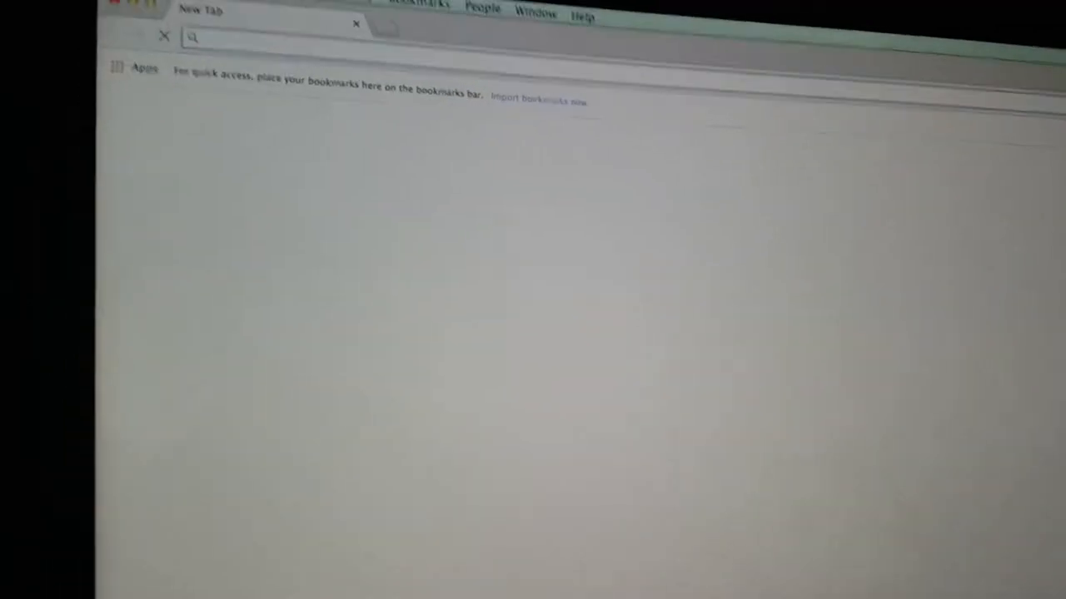
Navigate to wetransfer.com to load its empty file-upload form.
text(wetransfer.com)
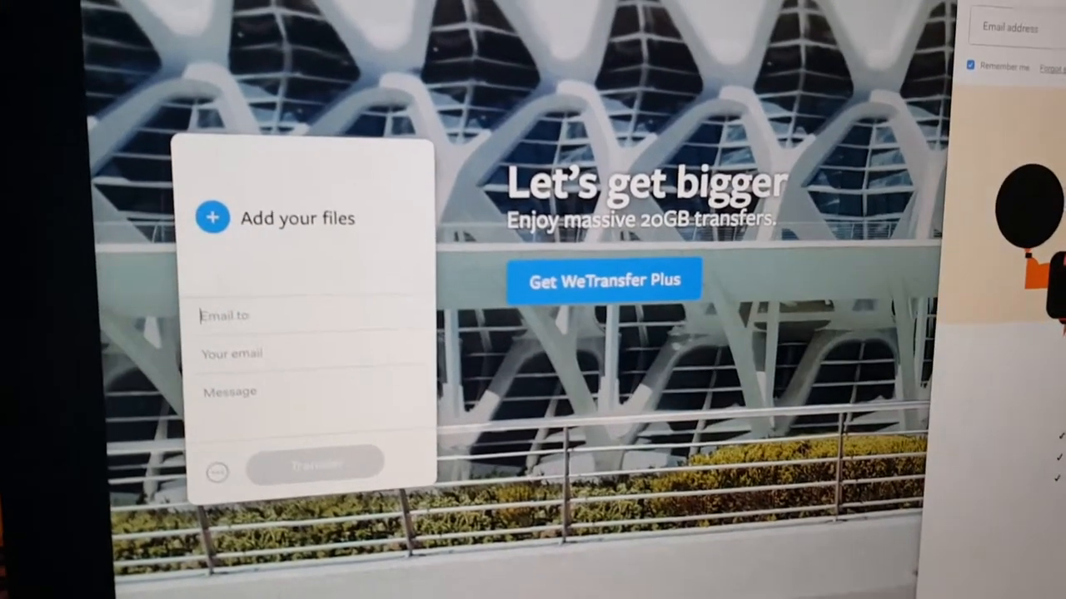
Drag 4-18-17.mp4 (45 MB) from Finder onto the 'Add your files' box.
scroll(down, 3)
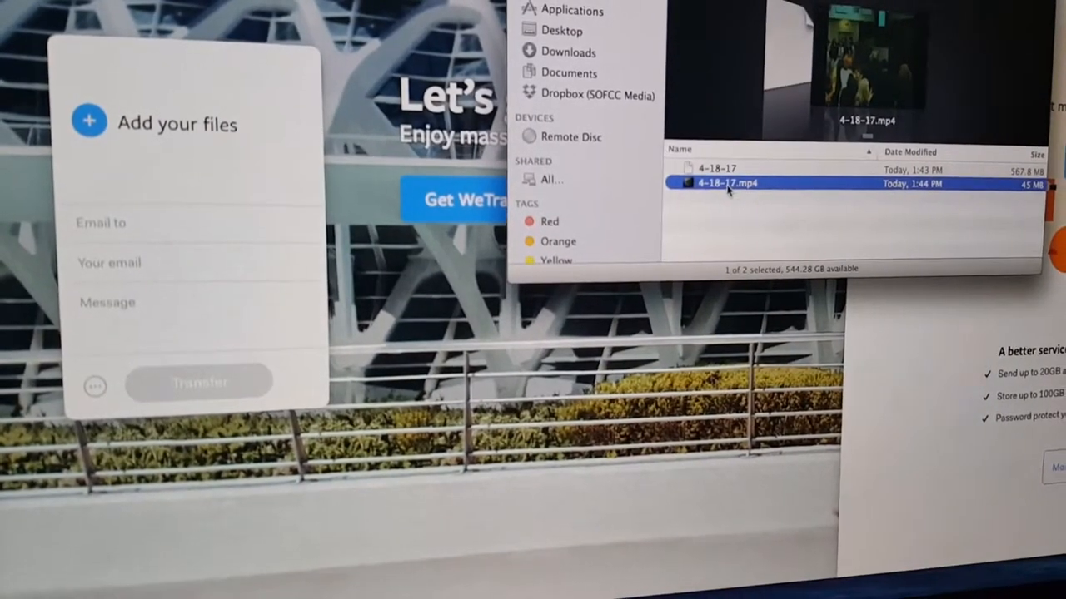
drag(729, 181, 482, 270)
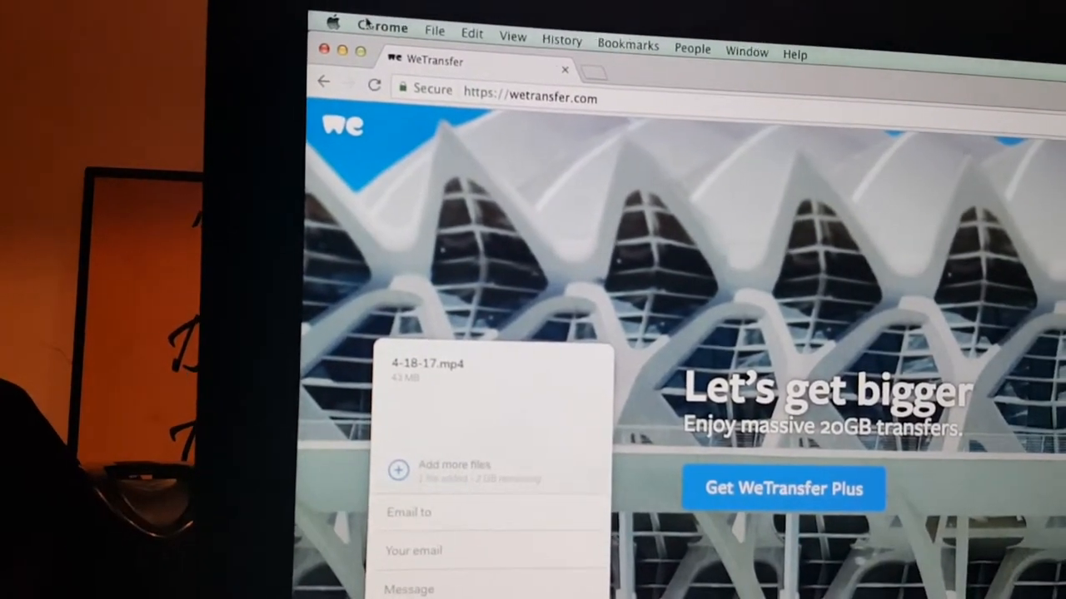
Show the Chrome application menu from the menu bar, pointing at Hide Others.
click(379, 27)
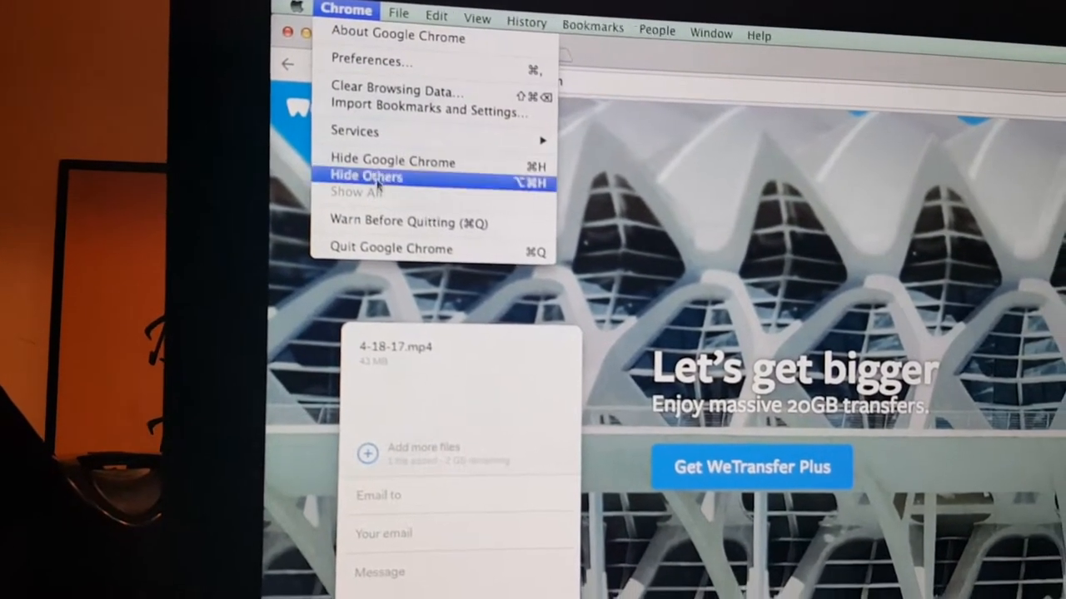